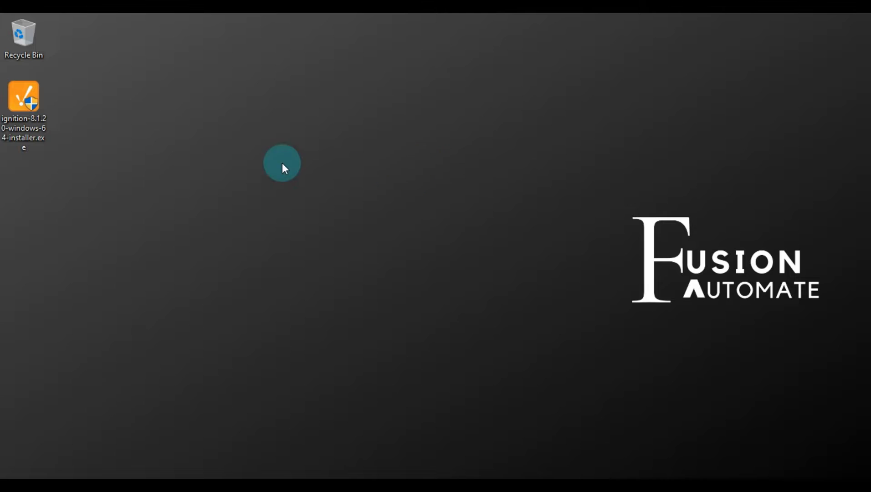
Open the browser on the fusion-automate.super.site website
{"action": "left_click", "coordinate": [26, 95]}
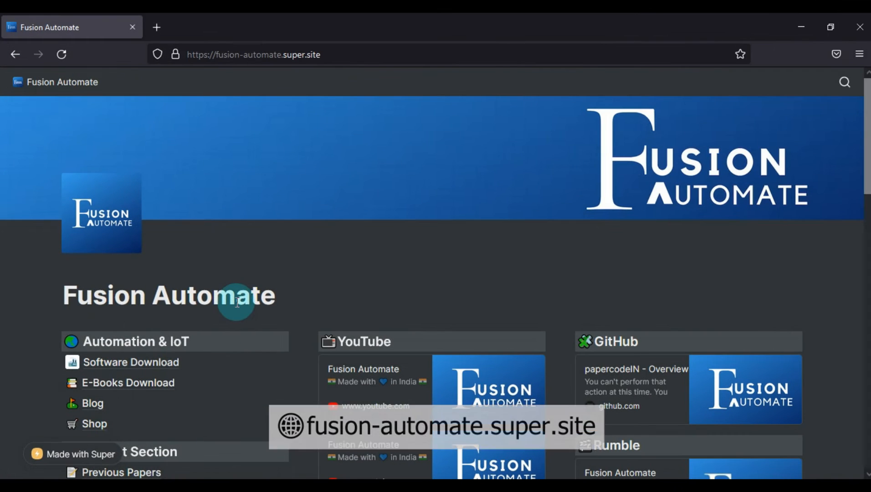
Navigate Software Download, then Inductive Automation, to the Current Ignition Release page
{"action": "scroll", "scroll_direction": "down", "scroll_amount": 3}
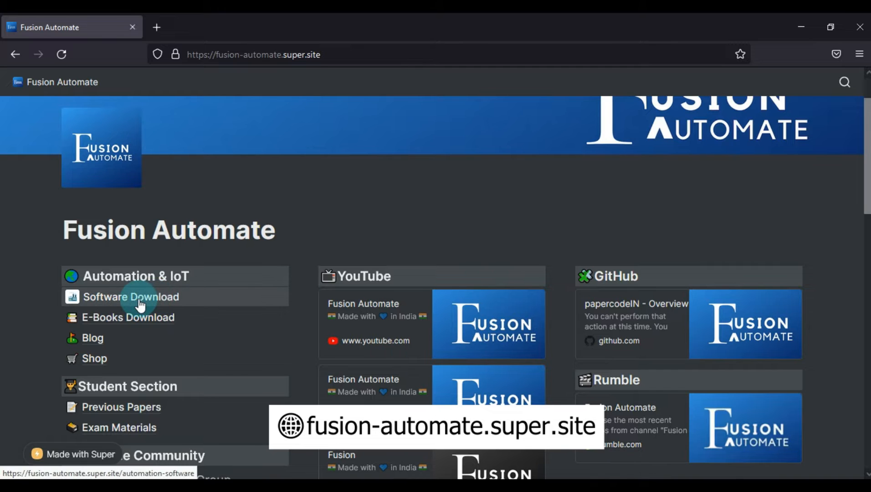
{"action": "left_click", "coordinate": [131, 296]}
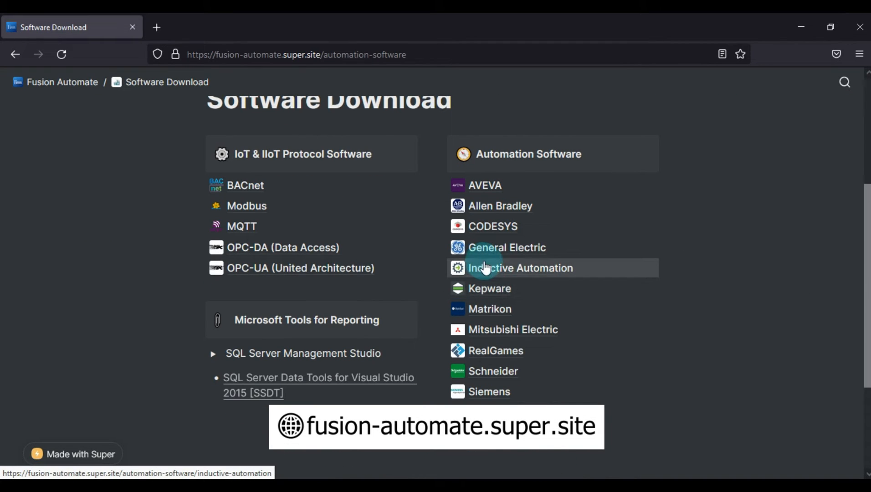
{"action": "left_click", "coordinate": [520, 267]}
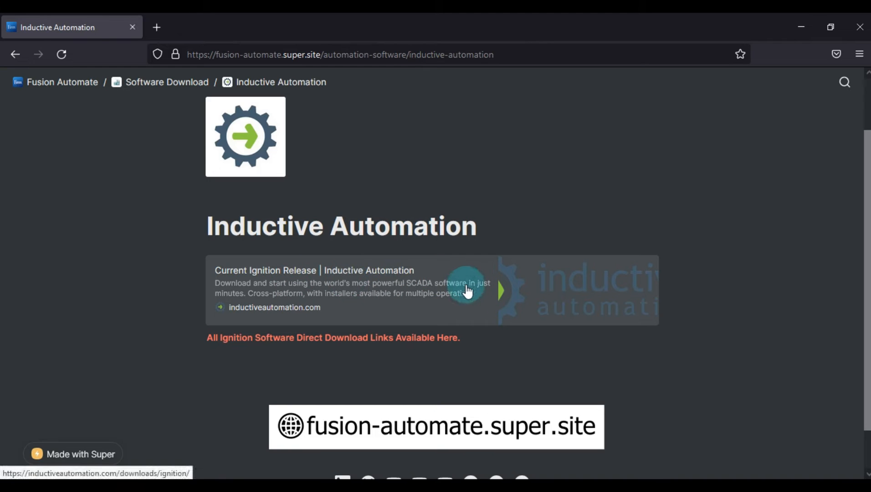
{"action": "mouse_move", "coordinate": [424, 291]}
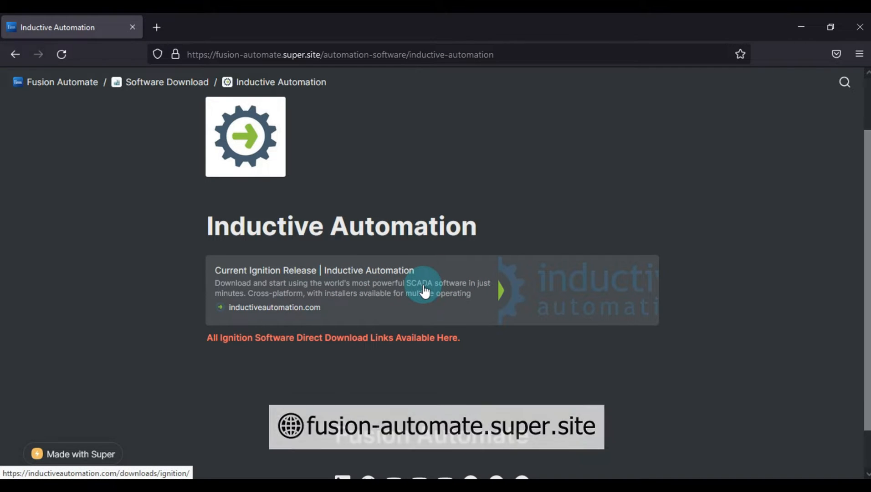
{"action": "left_click", "coordinate": [423, 288]}
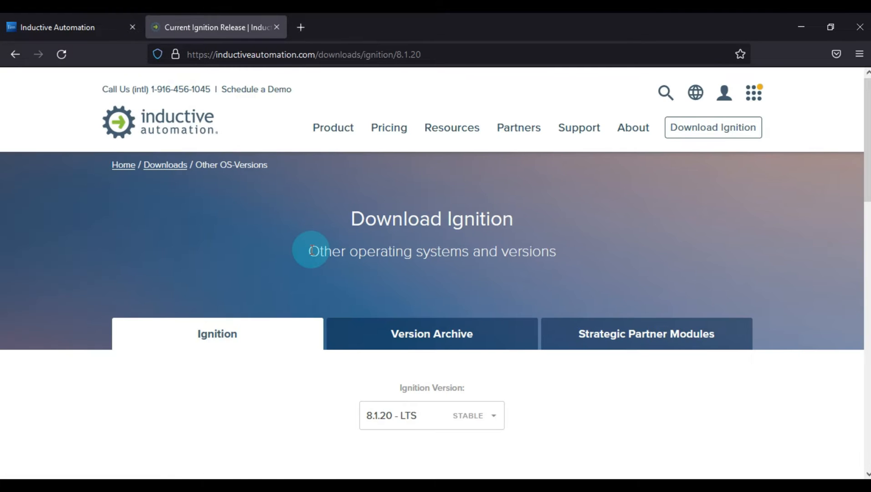
Check the Ignition 8.1.20 version list and Windows installers, then minimize the browser
{"action": "scroll", "scroll_direction": "down", "scroll_amount": 3}
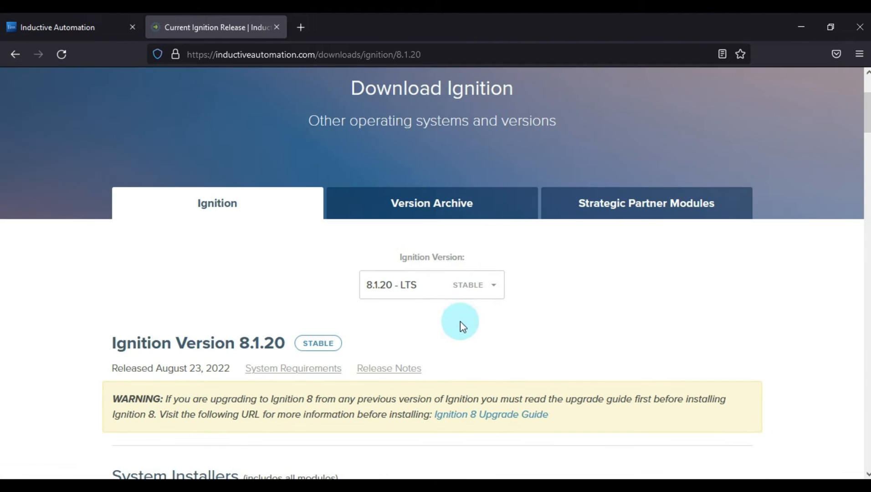
{"action": "left_click", "coordinate": [431, 284]}
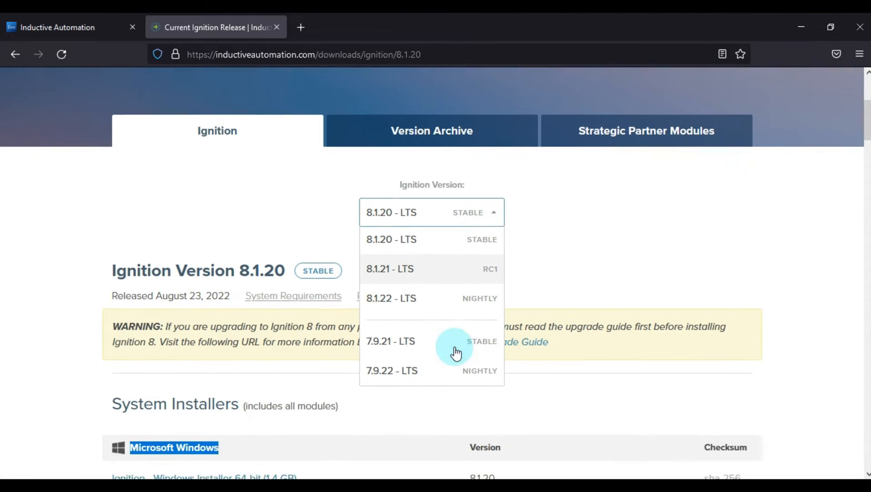
{"action": "scroll", "scroll_direction": "down", "scroll_amount": 3}
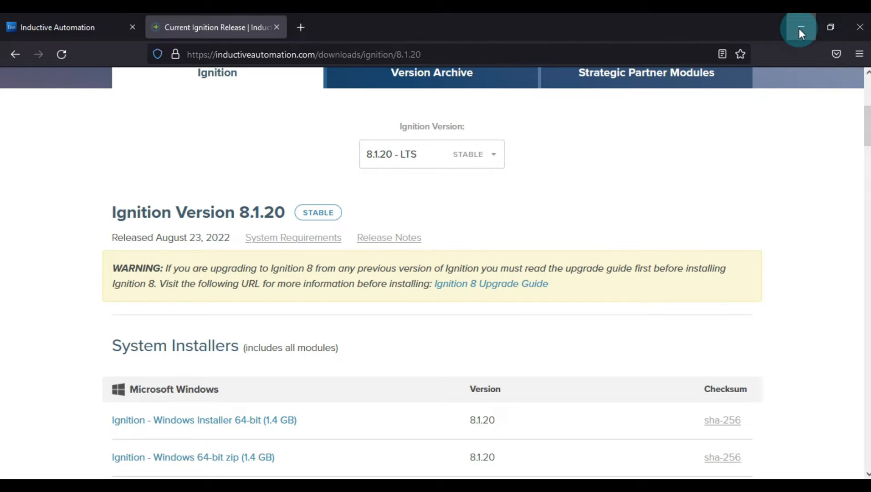
{"action": "left_click", "coordinate": [801, 26]}
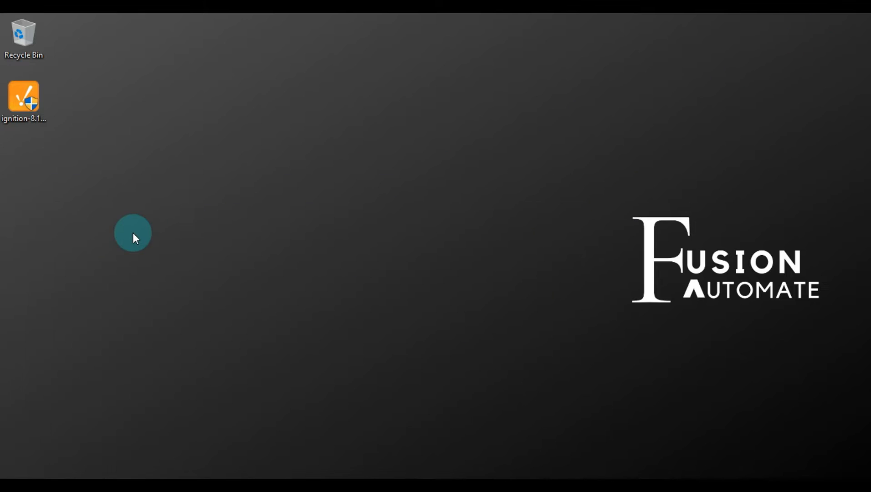
Launch ignition-8.1.20-windows-64-installer.exe from the desktop
{"action": "left_click", "coordinate": [25, 95]}
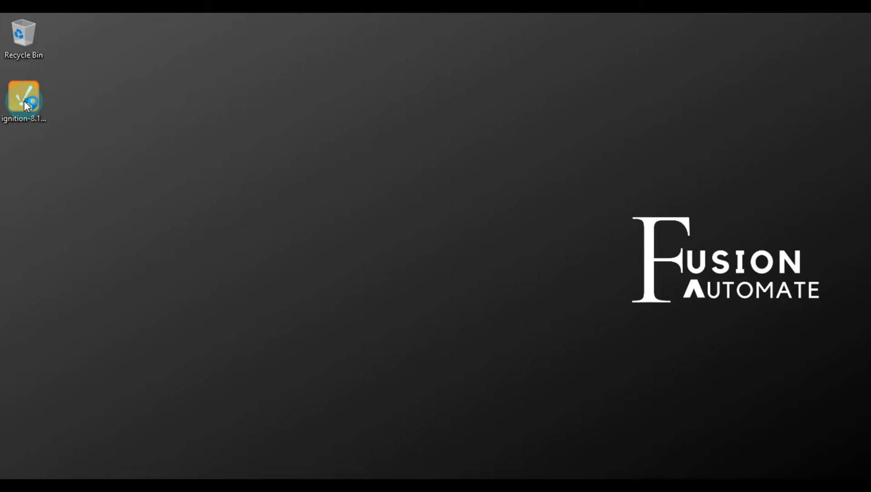
{"action": "double_click", "coordinate": [25, 96]}
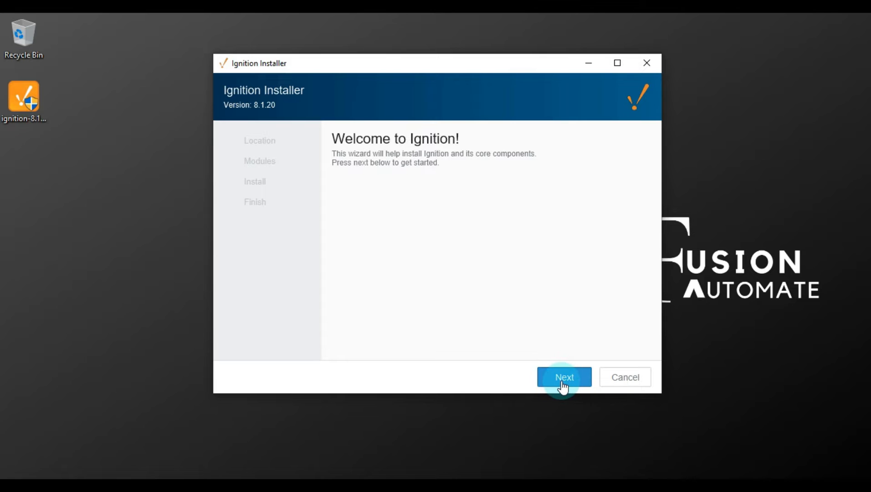
Keep C:\Program Files\Inductive Automation\Ignition and service name Ignition as defaults
{"action": "left_click", "coordinate": [564, 377]}
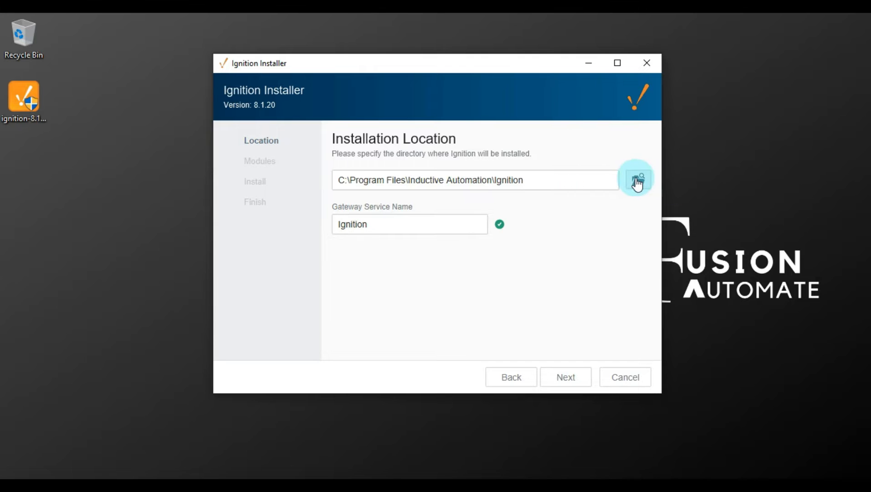
{"action": "mouse_move", "coordinate": [389, 203]}
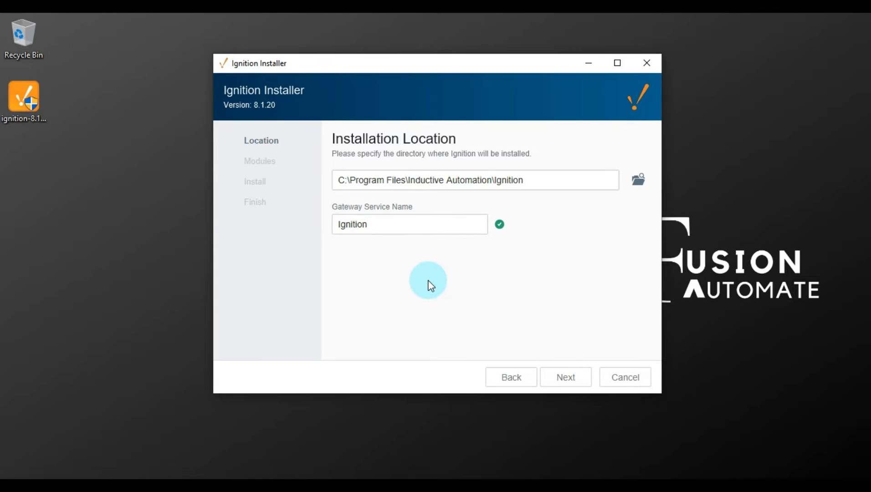
{"action": "mouse_move", "coordinate": [540, 313]}
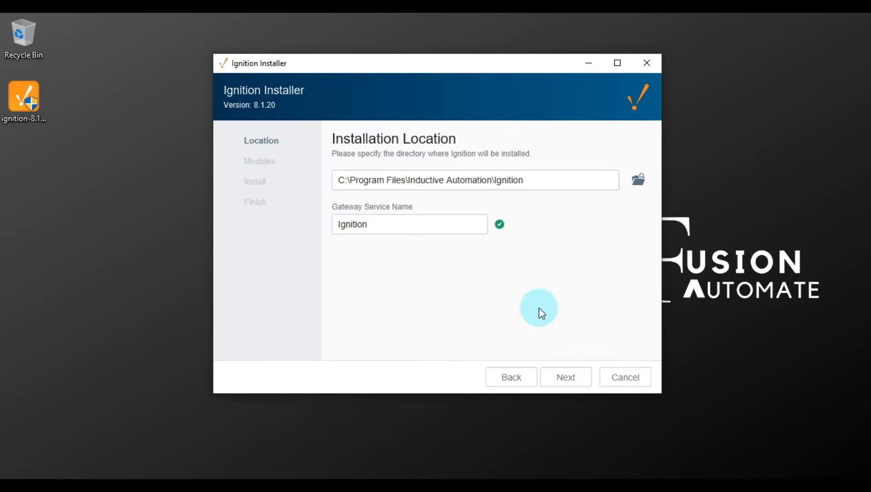
{"action": "left_click", "coordinate": [566, 376]}
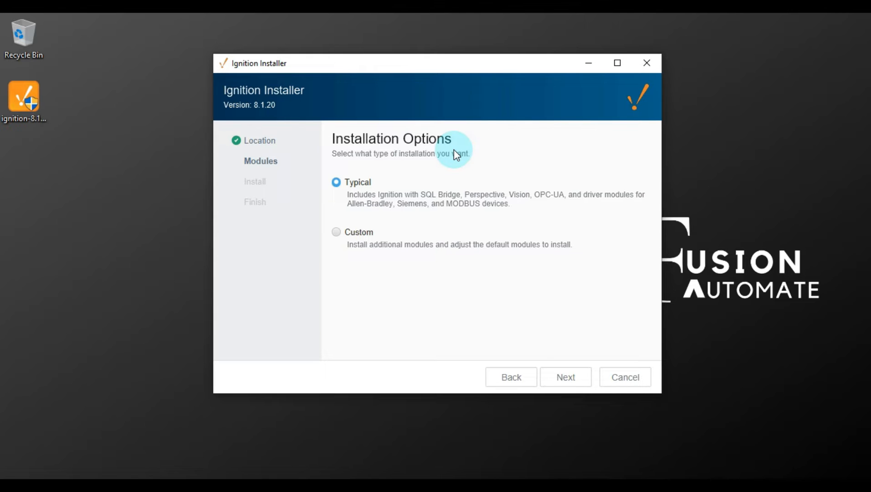
{"action": "mouse_move", "coordinate": [325, 186]}
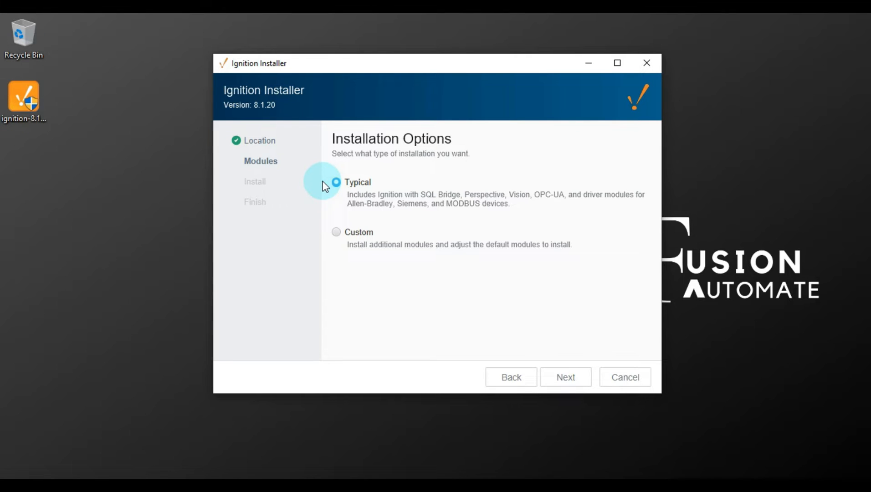
Pick the Typical installation option and continue to Ready to Install
{"action": "left_click", "coordinate": [566, 377]}
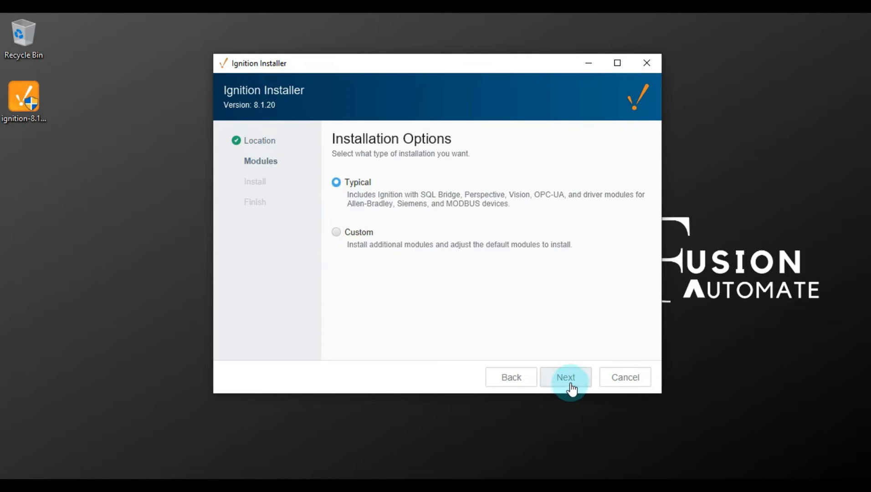
{"action": "left_click", "coordinate": [566, 377]}
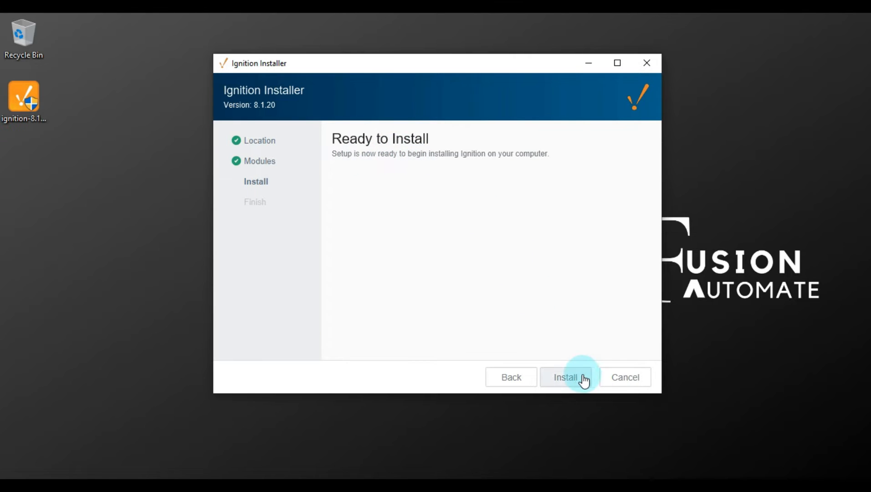
{"action": "mouse_move", "coordinate": [643, 338]}
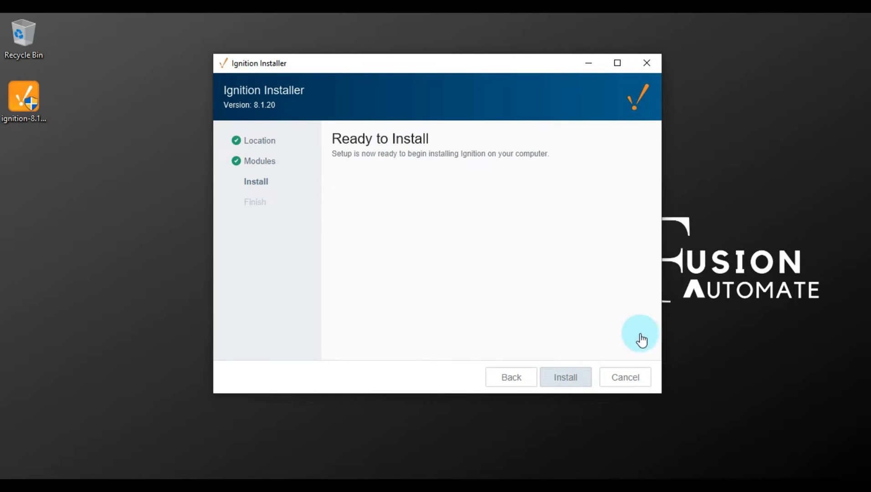
Start the installation and let it run to completion
{"action": "left_click", "coordinate": [565, 377]}
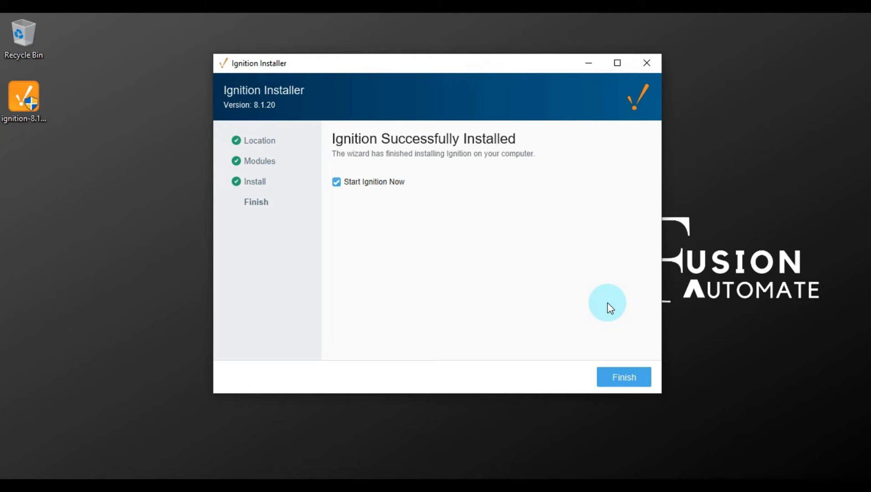
{"action": "mouse_move", "coordinate": [517, 151]}
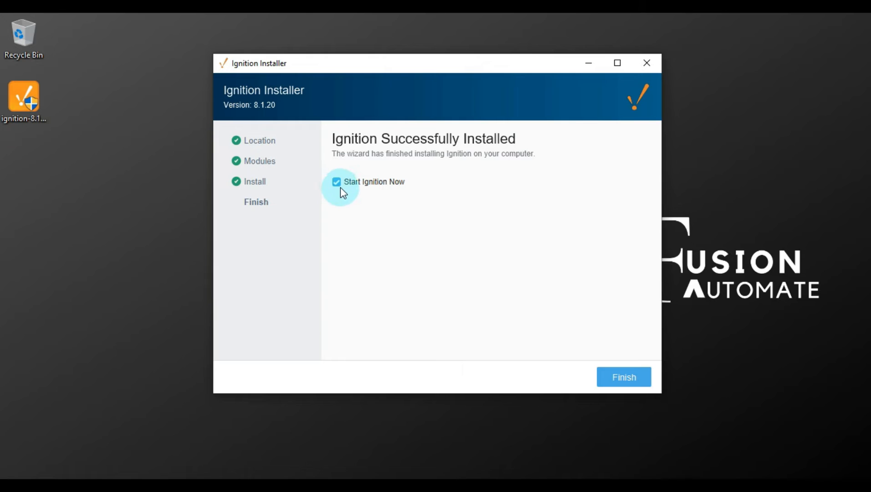
{"action": "mouse_move", "coordinate": [393, 197]}
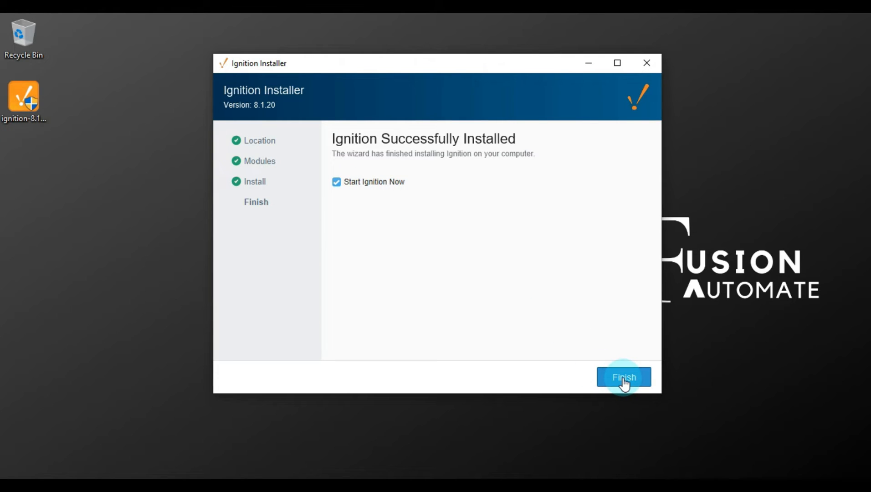
Finish the wizard with 'Start Ignition Now' checked so the gateway starts
{"action": "left_click", "coordinate": [624, 377]}
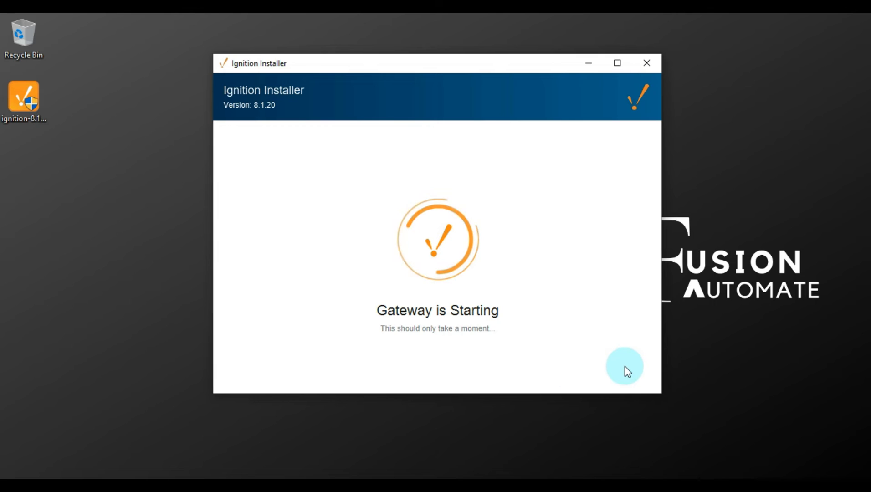
{"action": "mouse_move", "coordinate": [464, 254]}
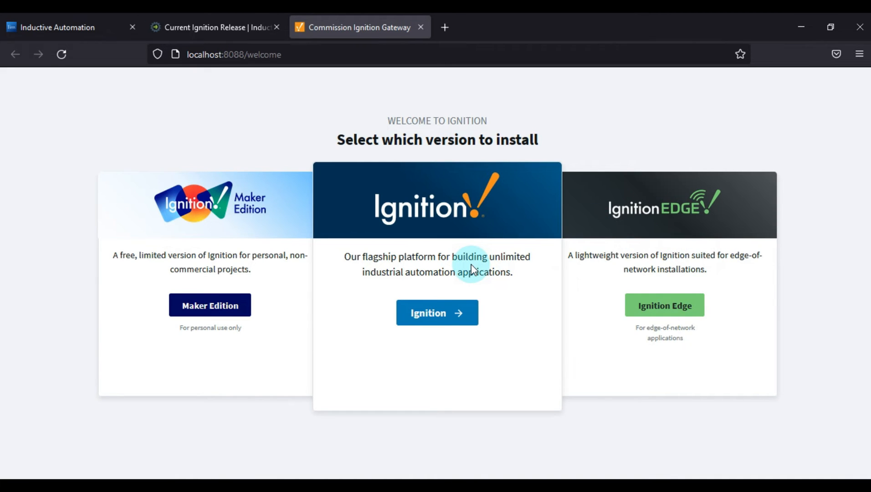
{"action": "mouse_move", "coordinate": [464, 289]}
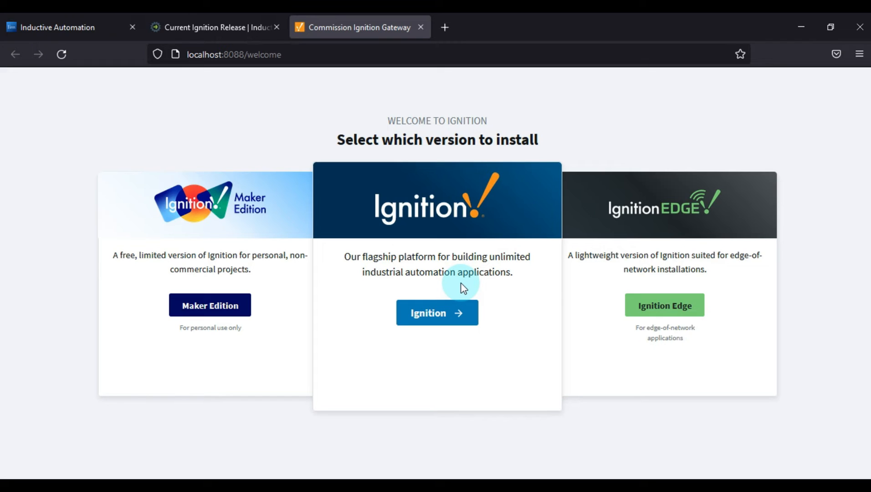
{"action": "mouse_move", "coordinate": [723, 272]}
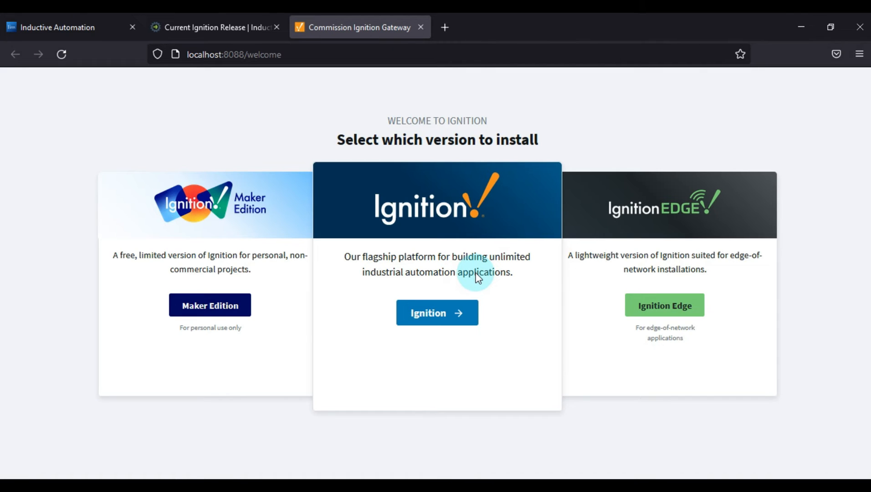
{"action": "mouse_move", "coordinate": [445, 308]}
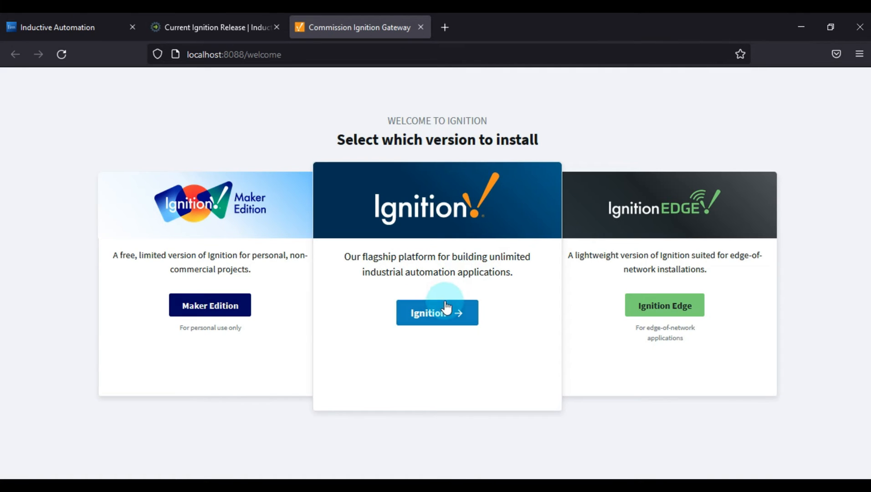
Select the full Ignition edition from the middle card
{"action": "left_click", "coordinate": [437, 313]}
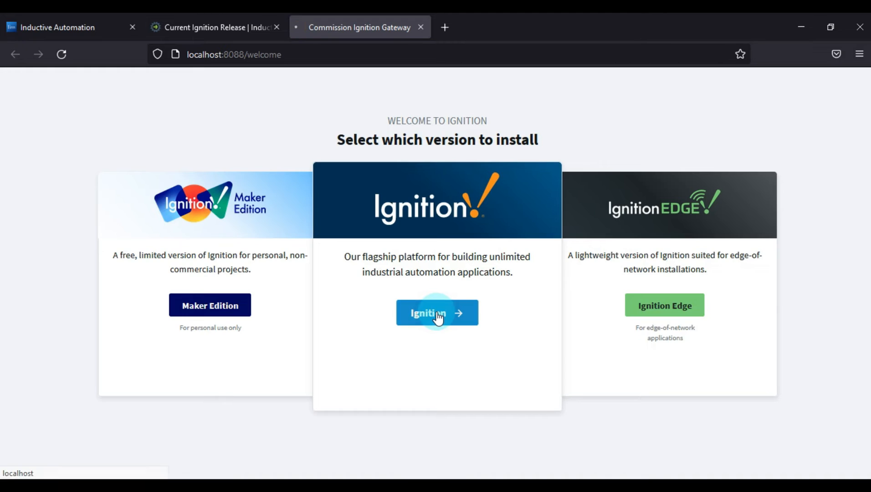
{"action": "left_click", "coordinate": [438, 312]}
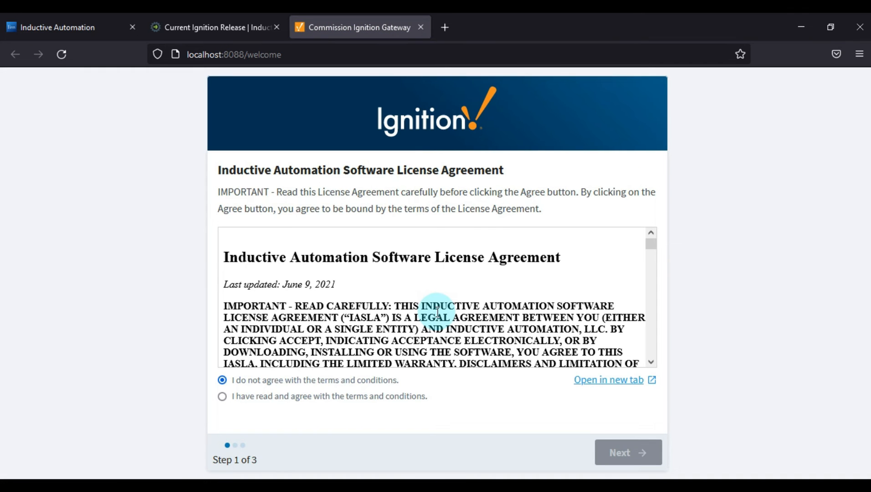
Agree to the terms and conditions and continue to create user admin
{"action": "left_click", "coordinate": [222, 397]}
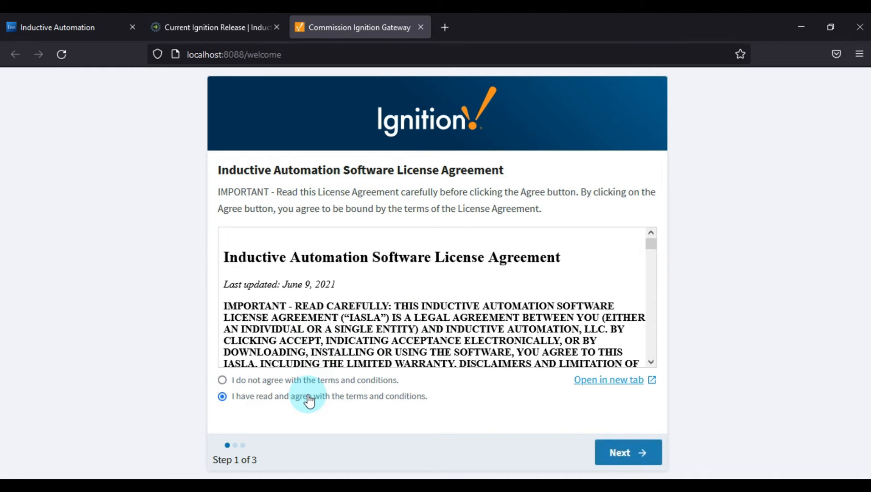
{"action": "left_click", "coordinate": [628, 452]}
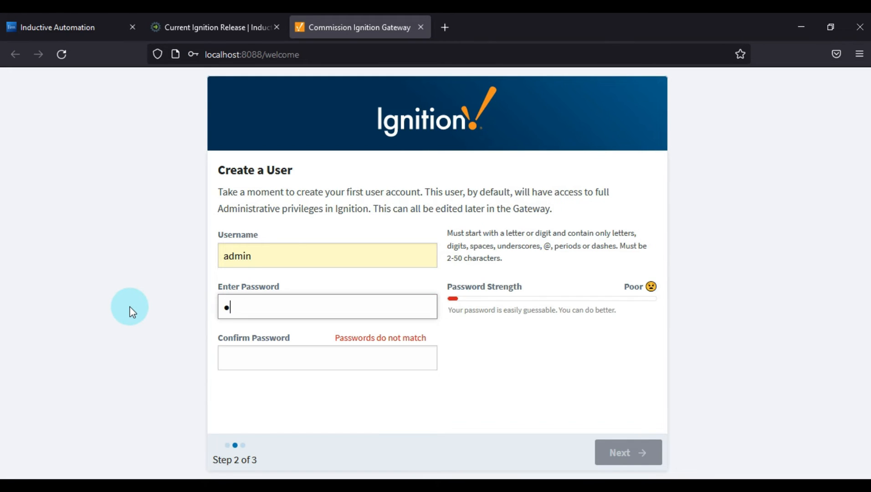
Confirm the admin password, keep ports 8088, 8043 and 8060, then complete setup and start the gateway
{"action": "left_click", "coordinate": [327, 358]}
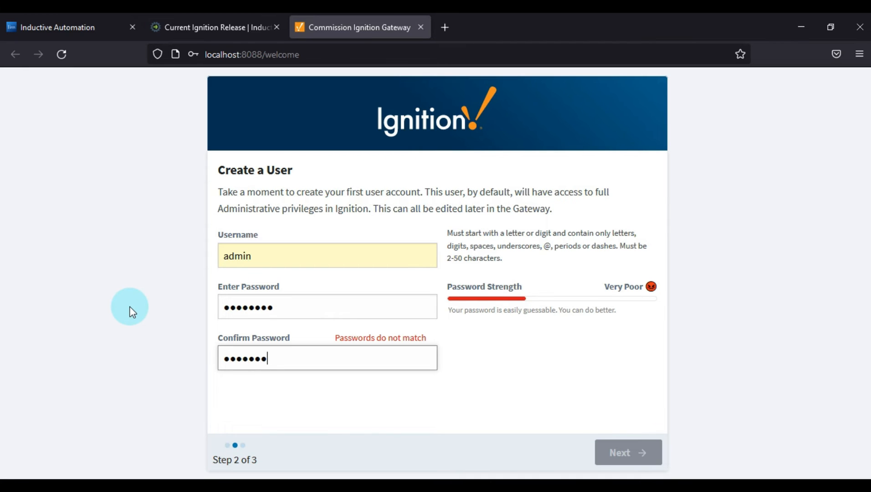
{"action": "type", "text": "•"}
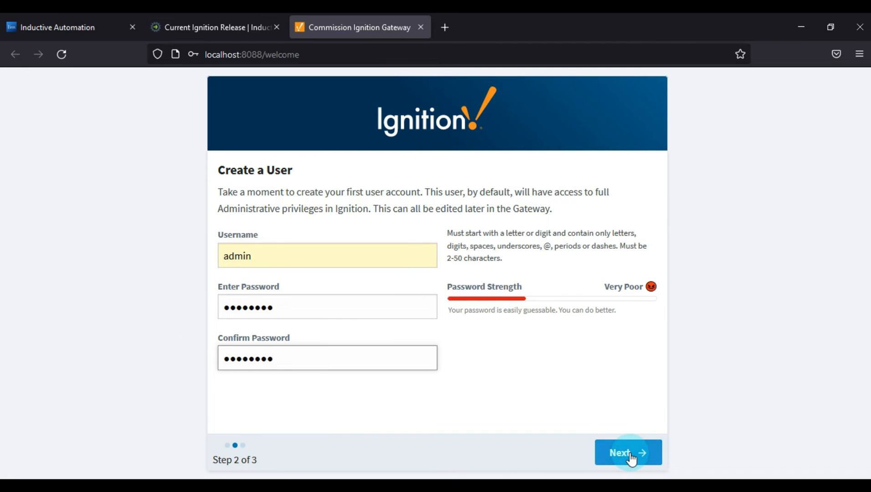
{"action": "left_click", "coordinate": [628, 452]}
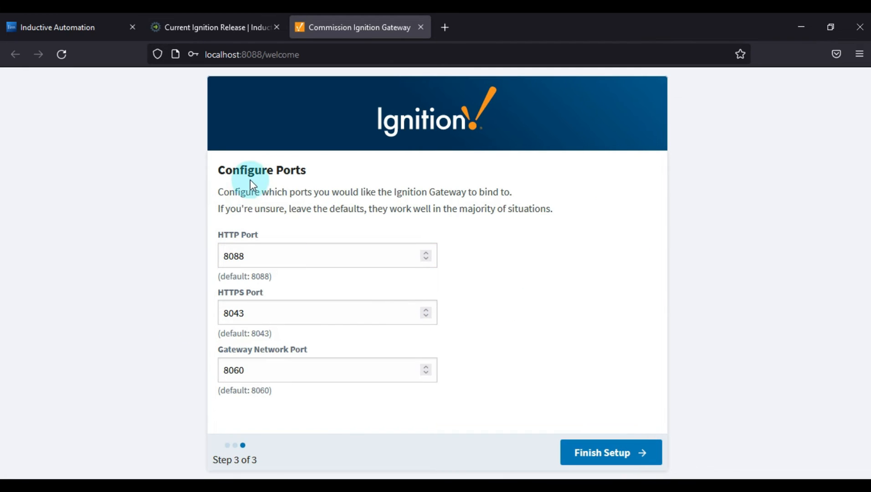
{"action": "mouse_move", "coordinate": [335, 266]}
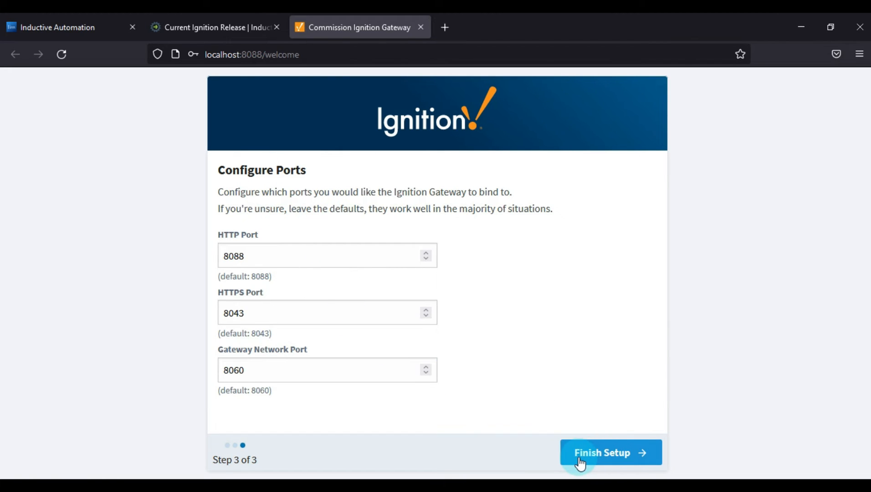
{"action": "left_click", "coordinate": [602, 452]}
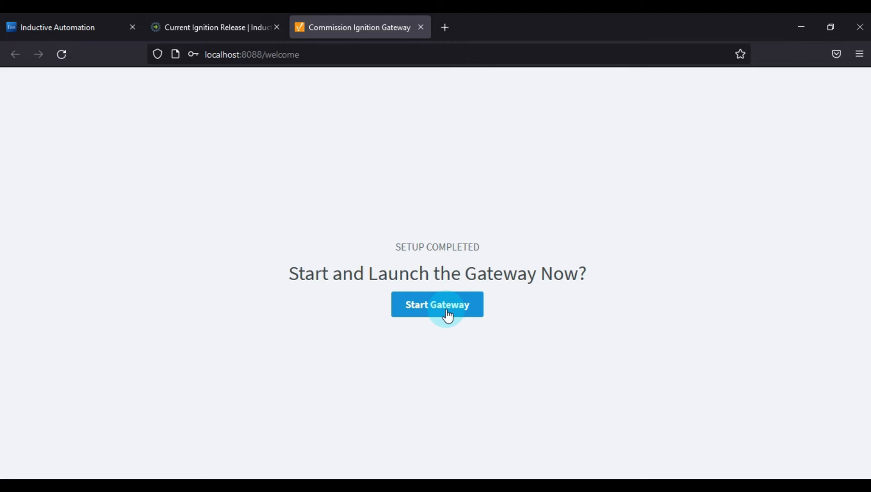
{"action": "left_click", "coordinate": [437, 304]}
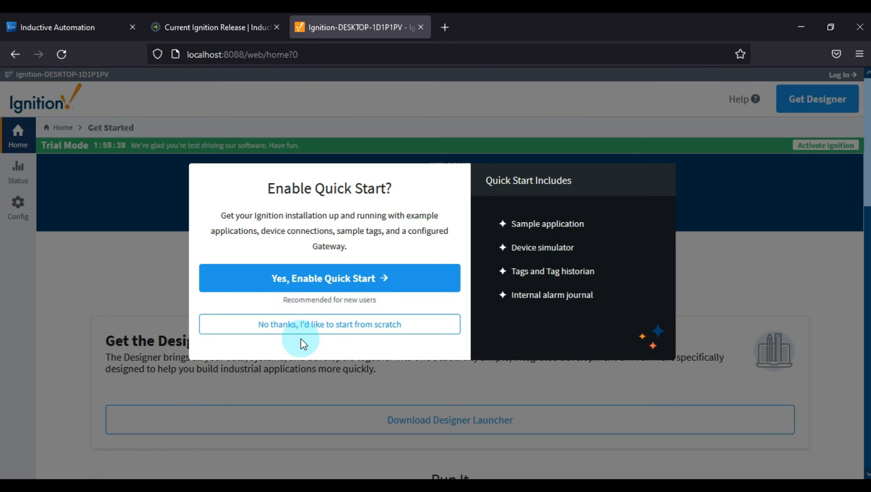
{"action": "mouse_move", "coordinate": [329, 333]}
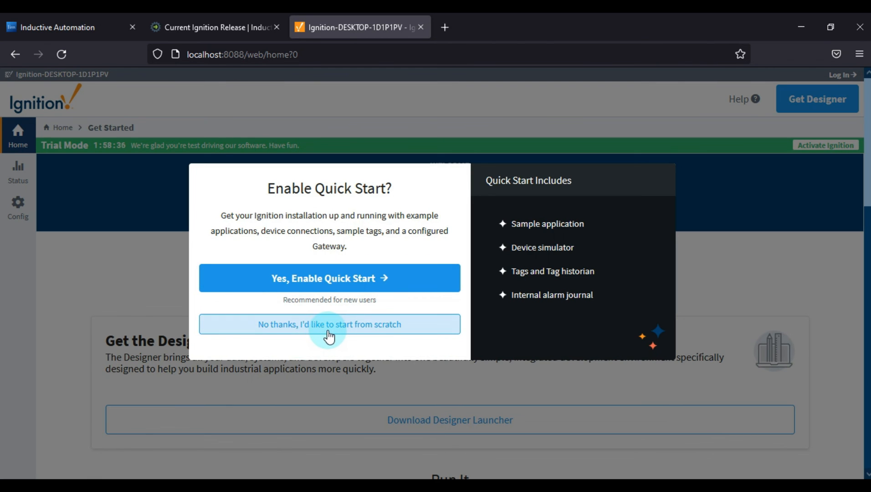
Skip Quick Start and scroll to the Designer, Vision and Perspective launcher downloads
{"action": "left_click", "coordinate": [329, 324]}
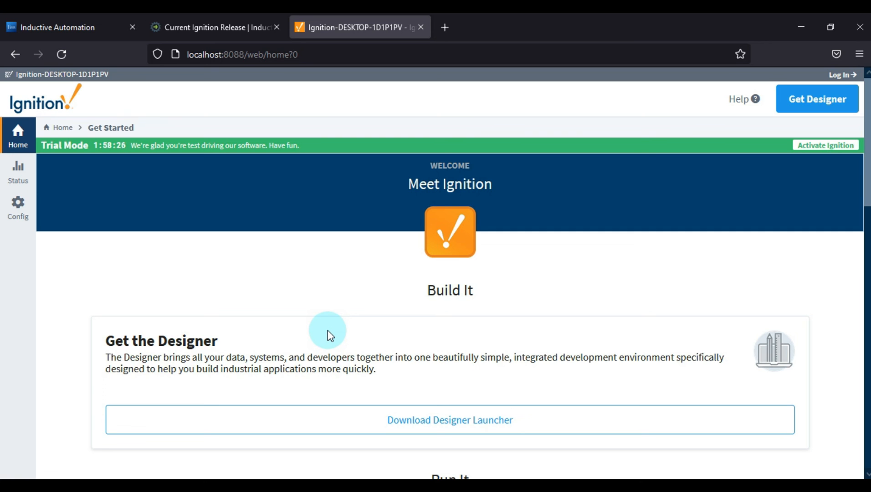
{"action": "scroll", "scroll_direction": "down", "scroll_amount": 3}
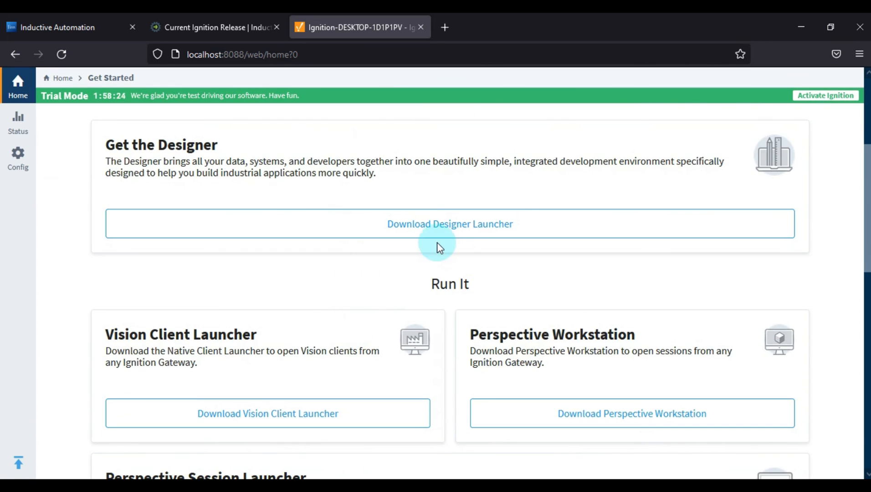
{"action": "mouse_move", "coordinate": [465, 224]}
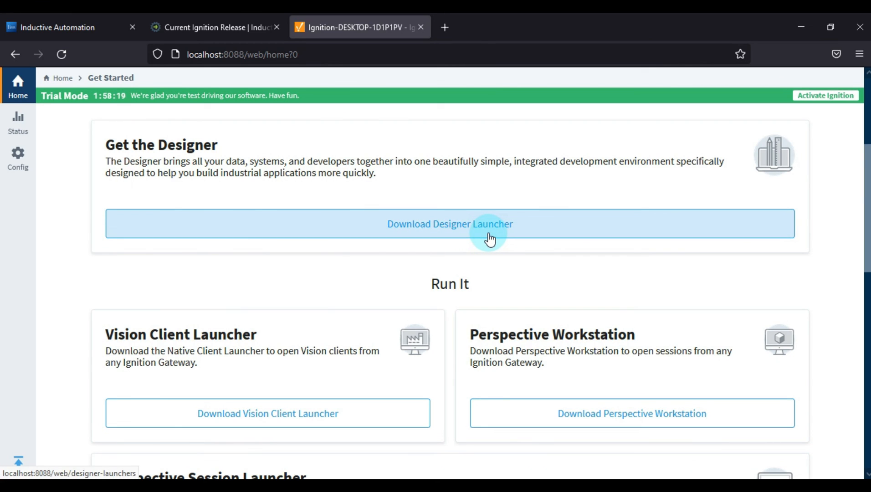
{"action": "scroll", "scroll_direction": "down", "scroll_amount": 3}
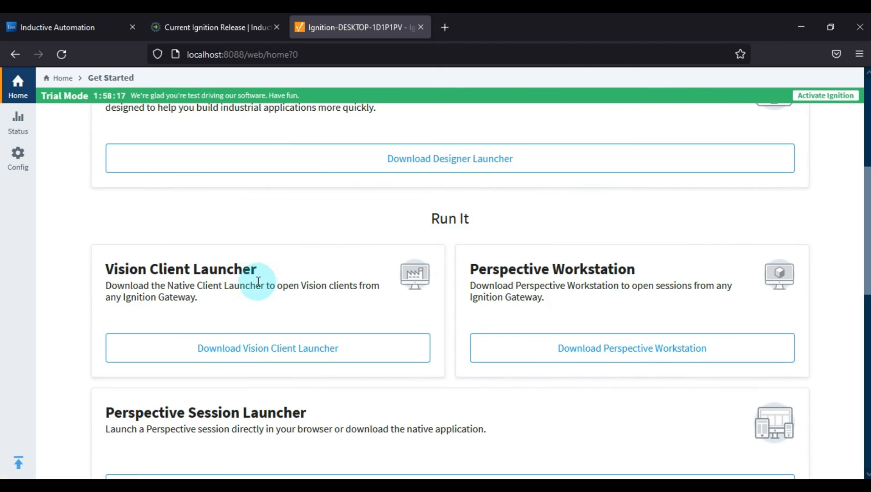
{"action": "scroll", "scroll_direction": "down", "scroll_amount": 3}
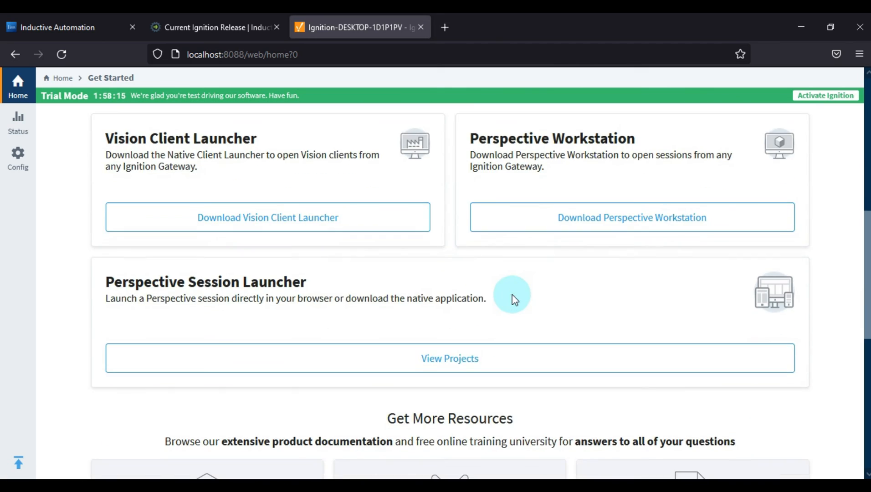